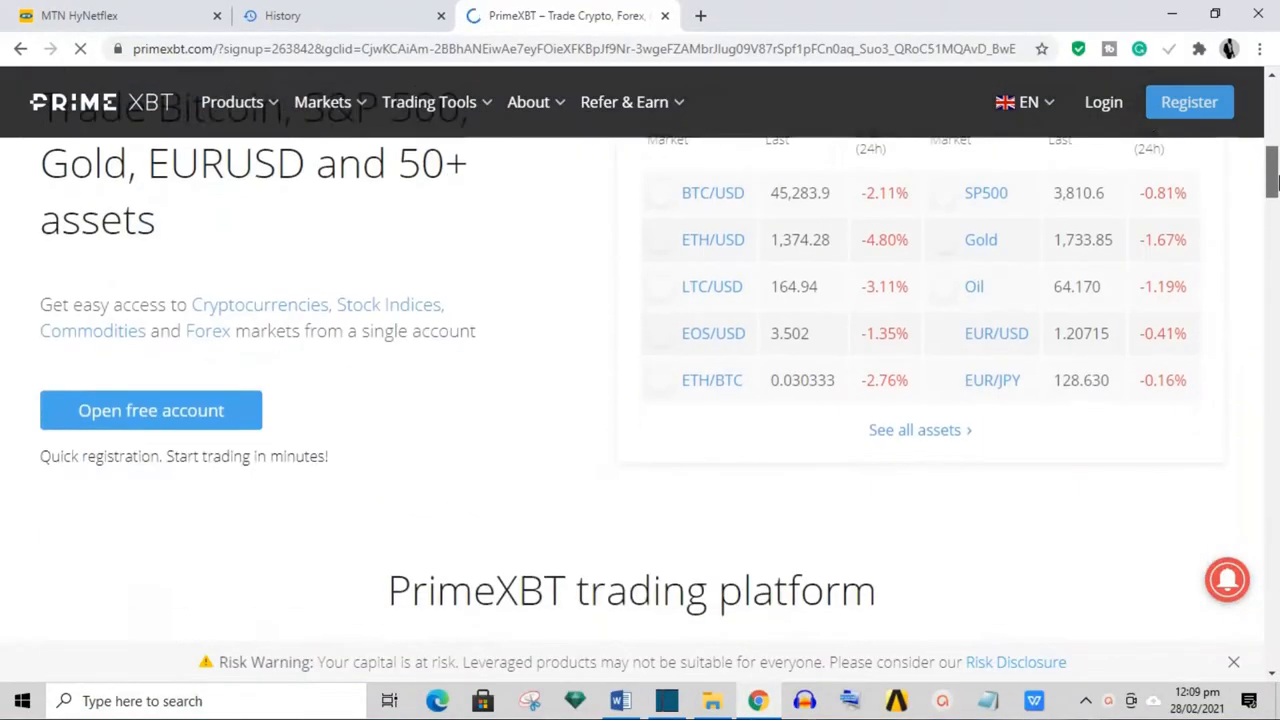
pyautogui.scroll(-3)
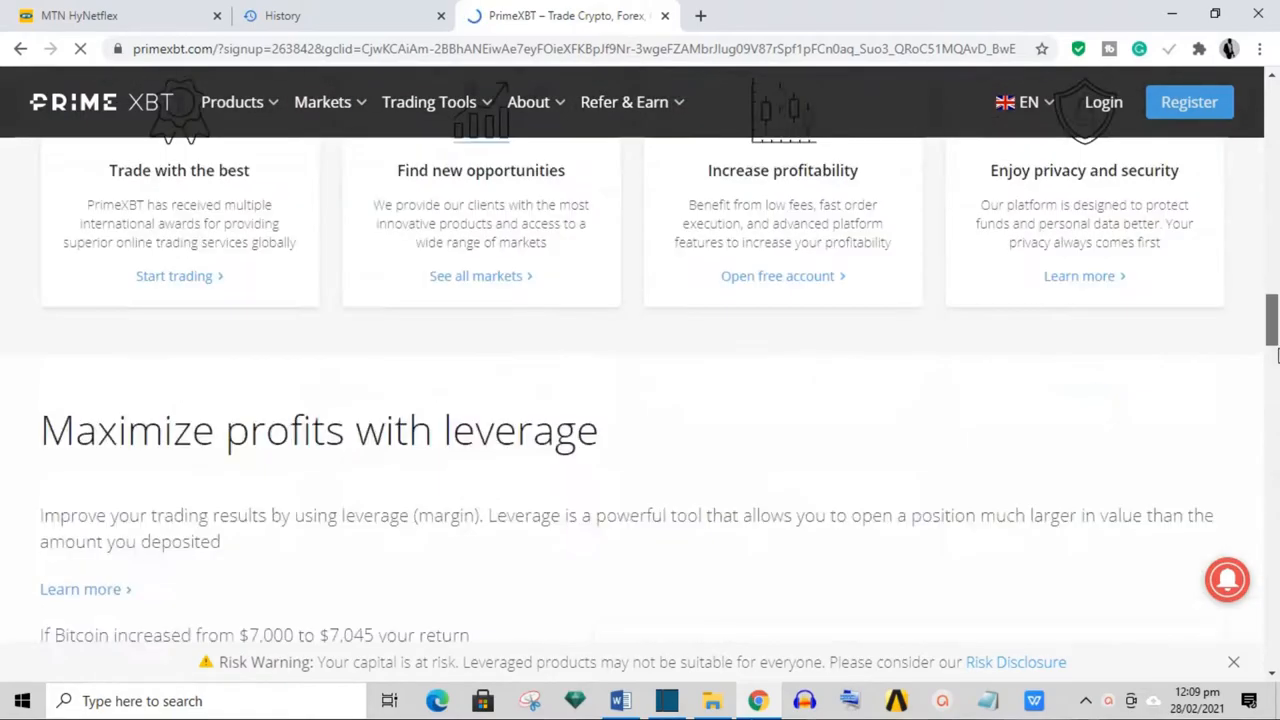
pyautogui.scroll(-3)
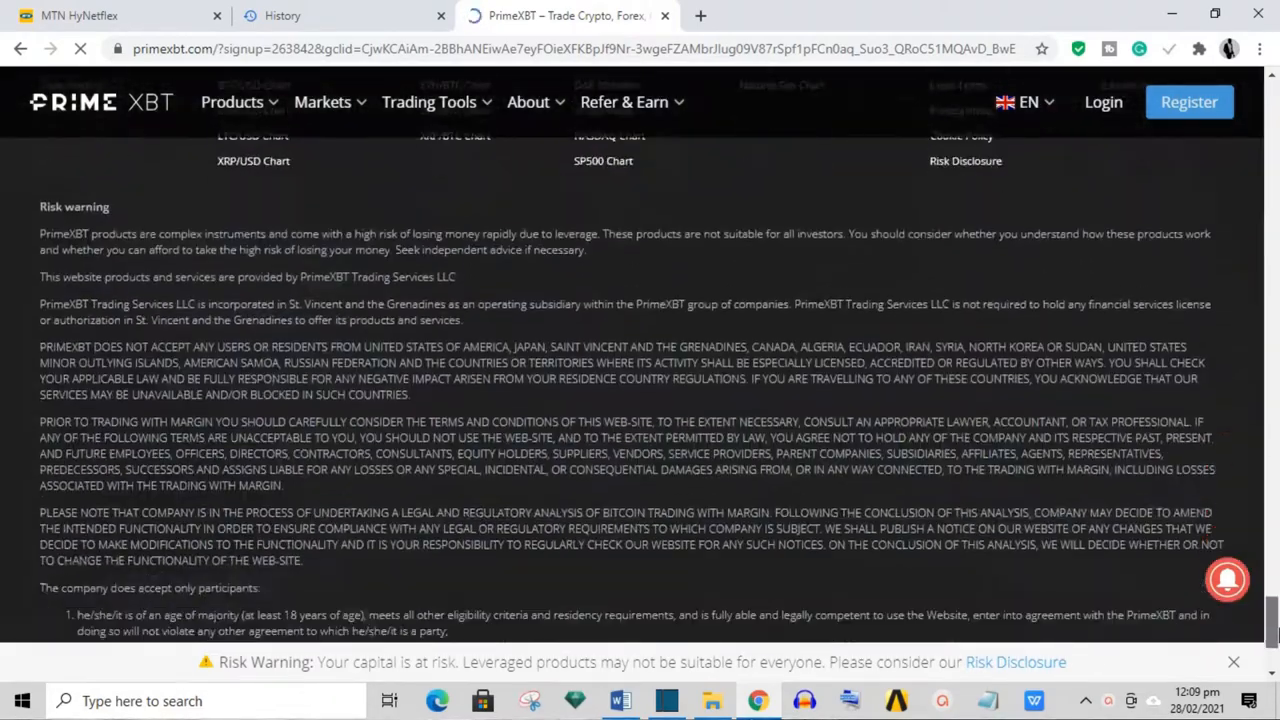
pyautogui.scroll(3)
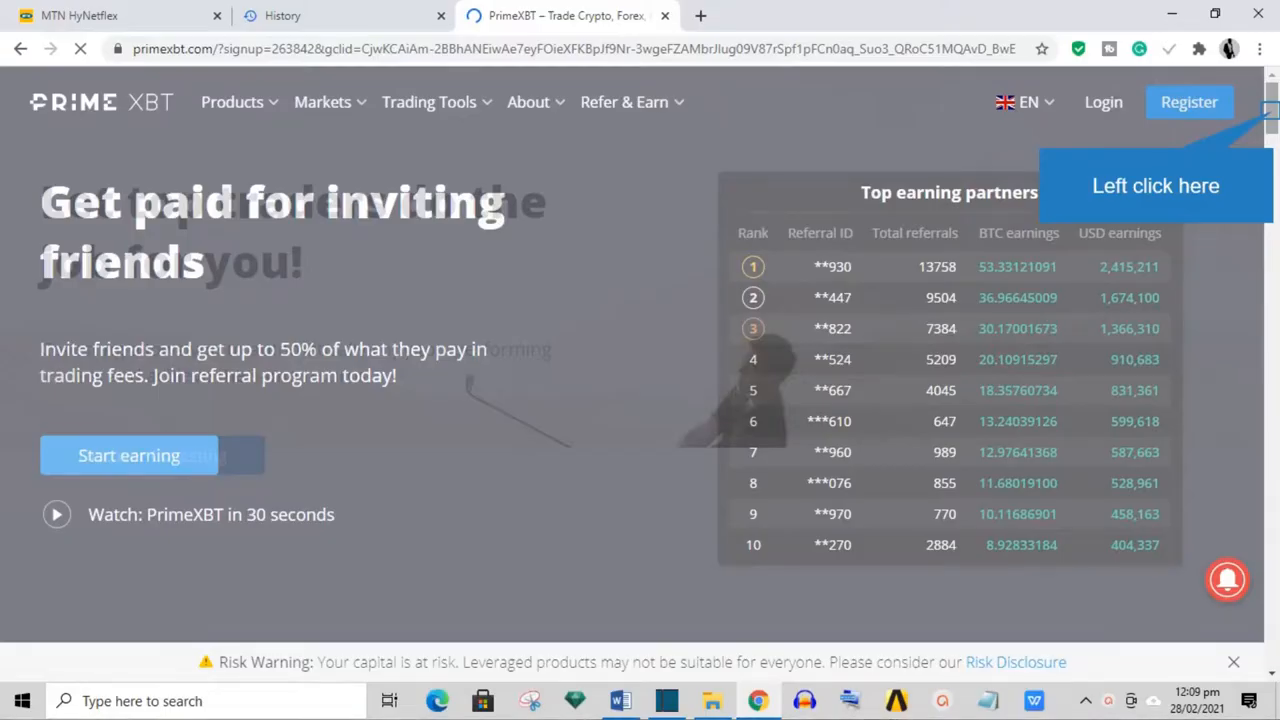
pyautogui.scroll(-3)
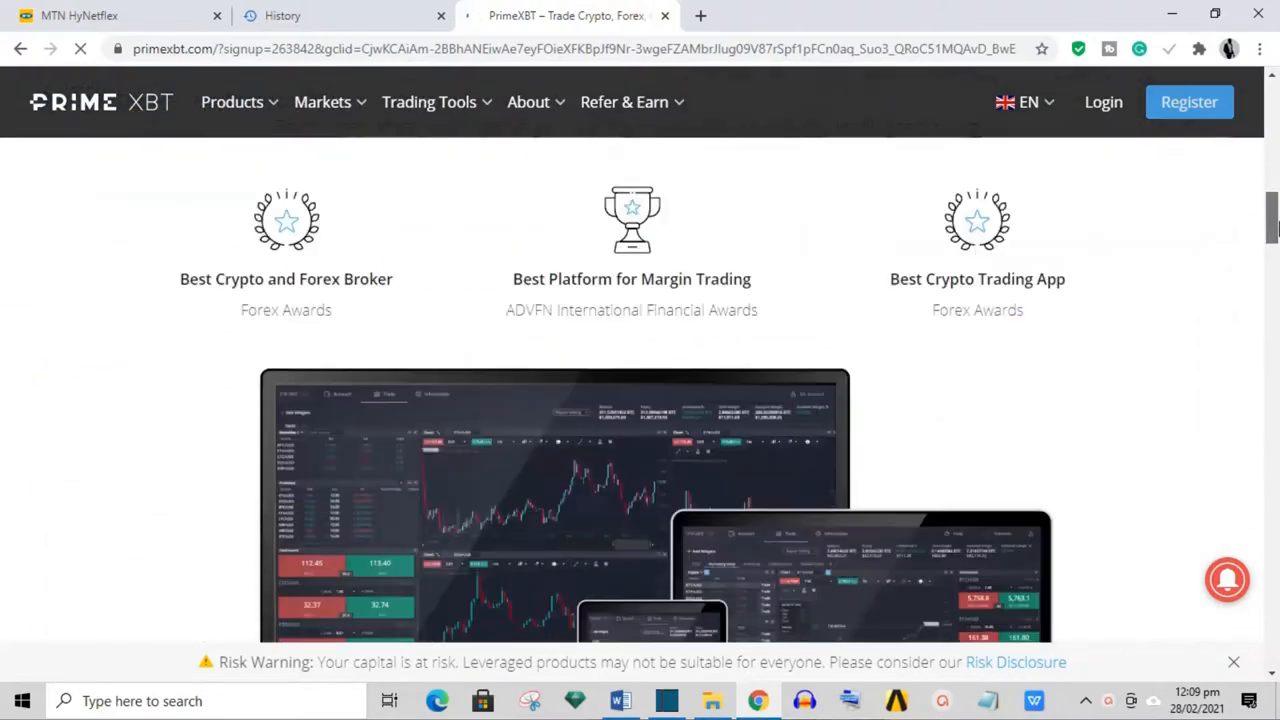
pyautogui.scroll(-3)
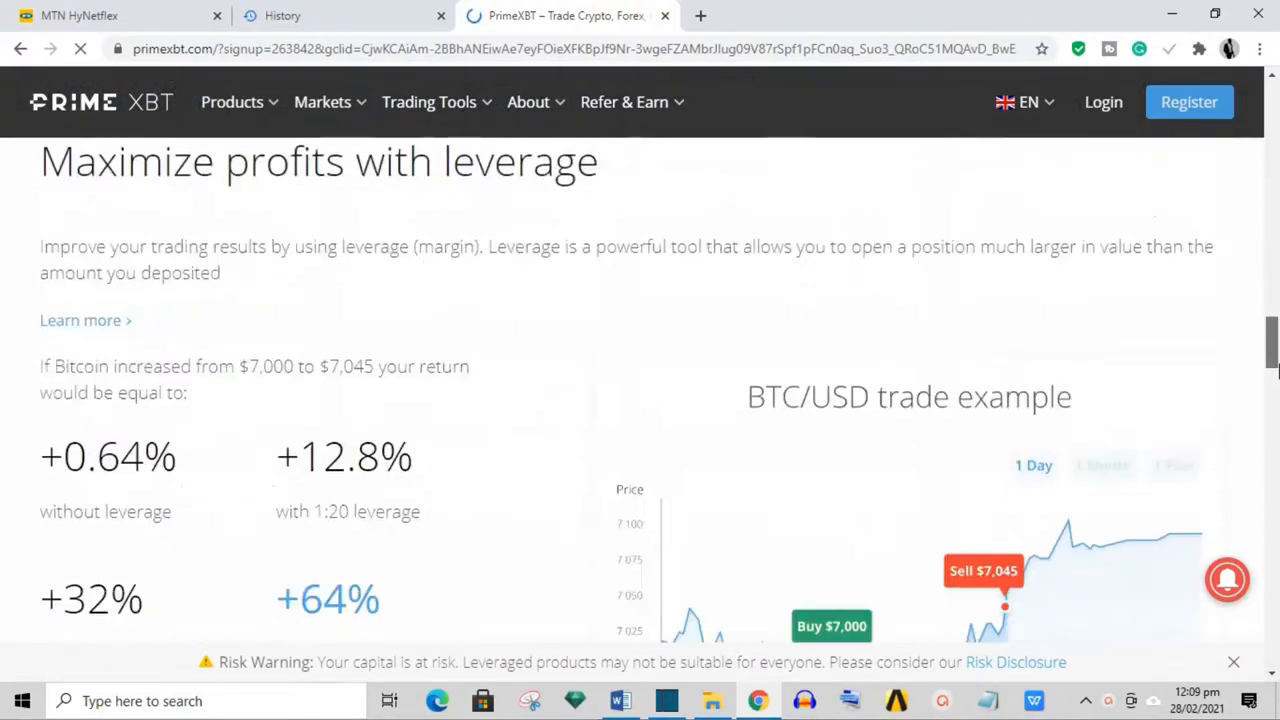
pyautogui.scroll(-3)
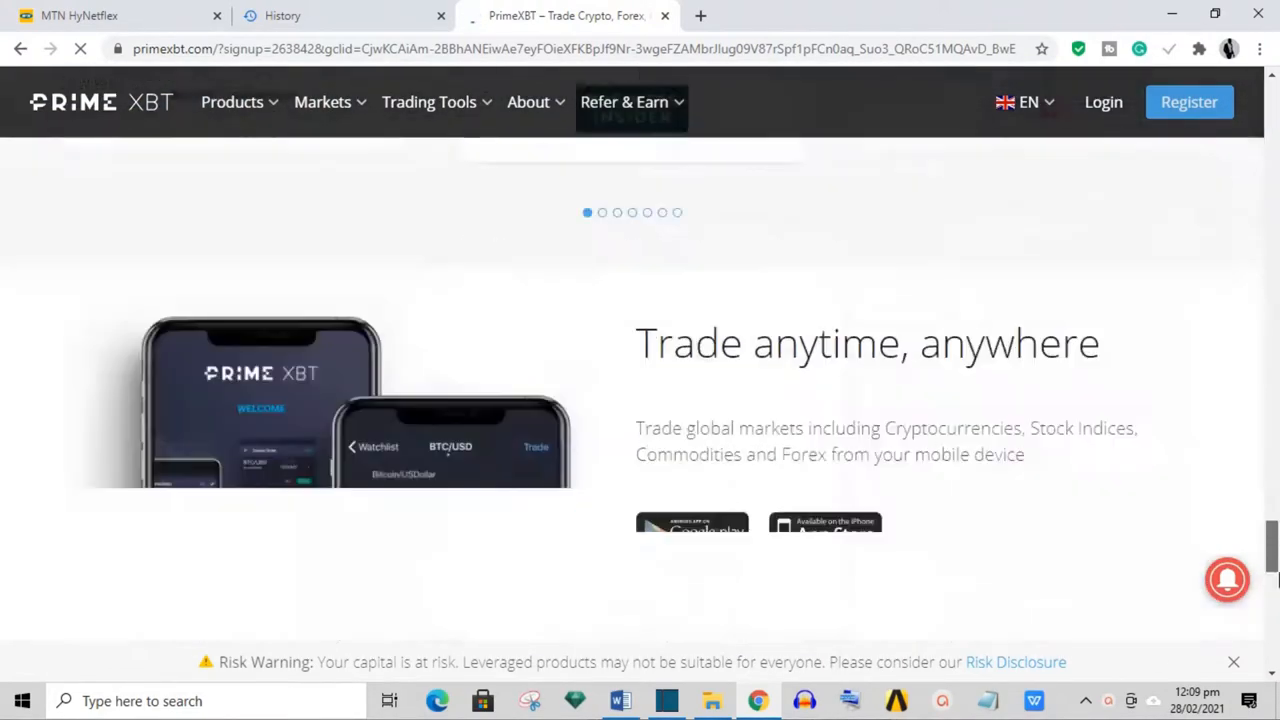